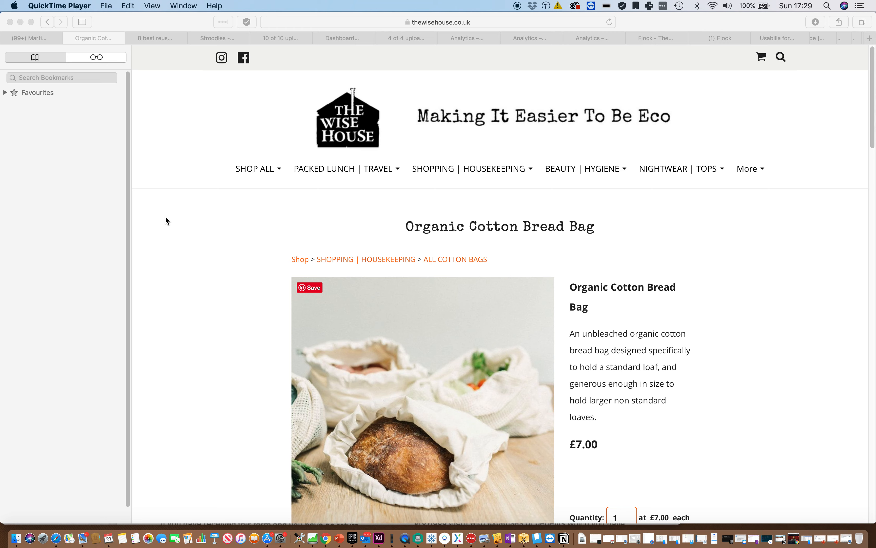
scroll(down, 3)
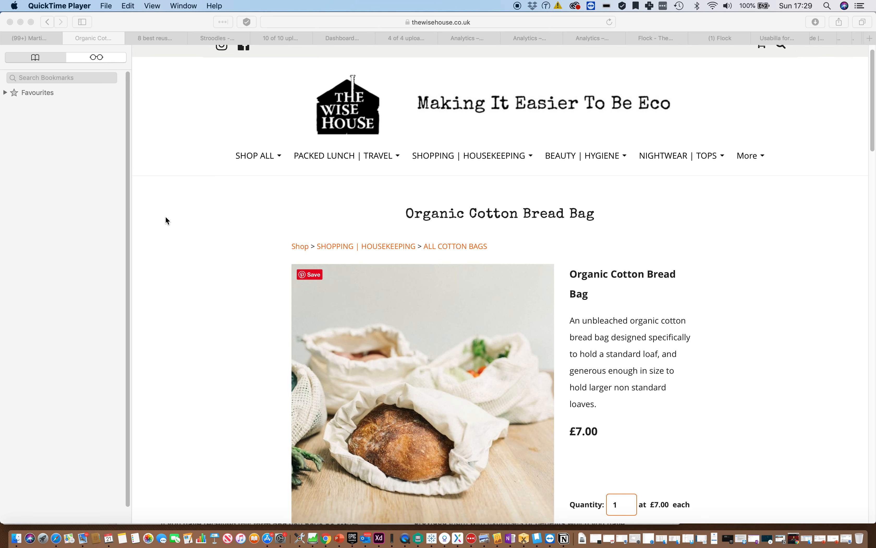
scroll(down, 3)
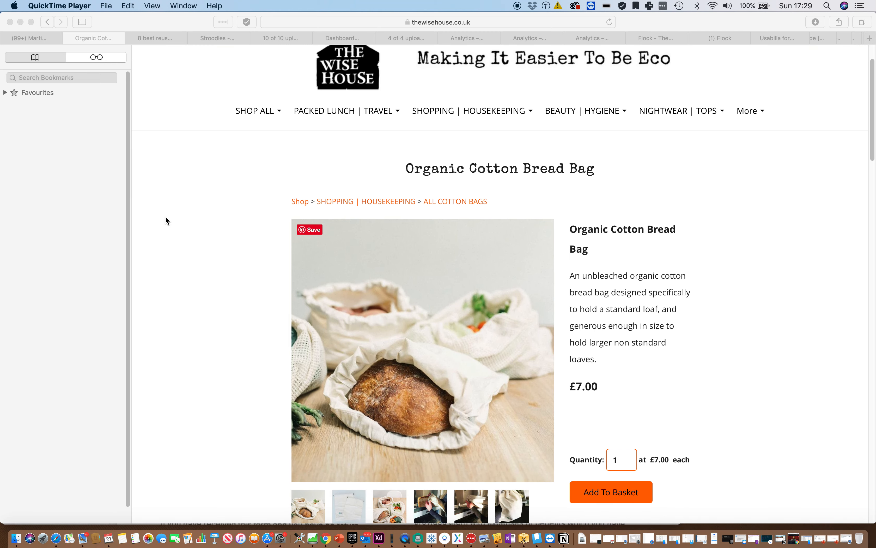
scroll(down, 3)
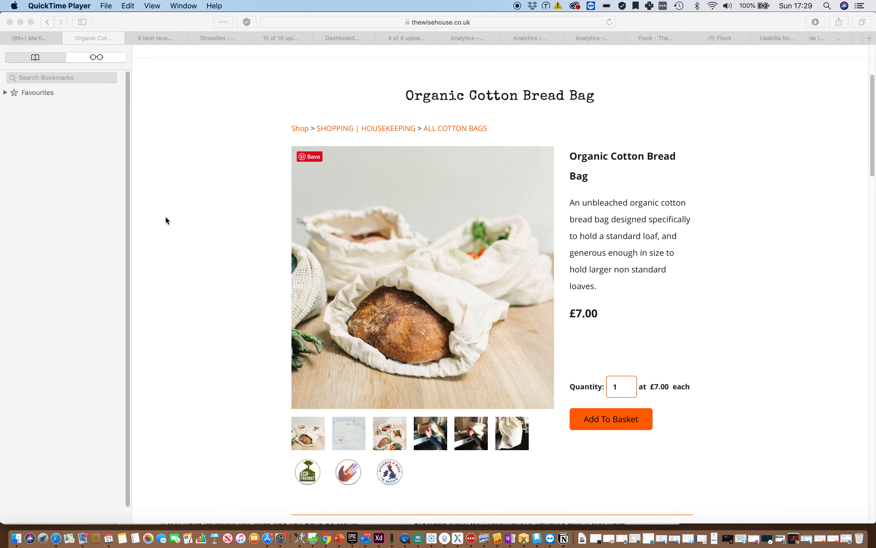
scroll(down, 3)
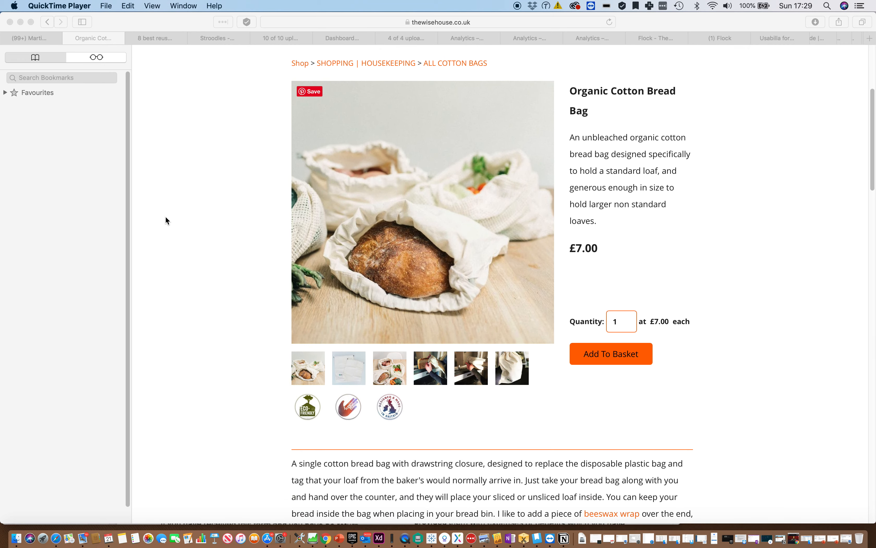
scroll(down, 3)
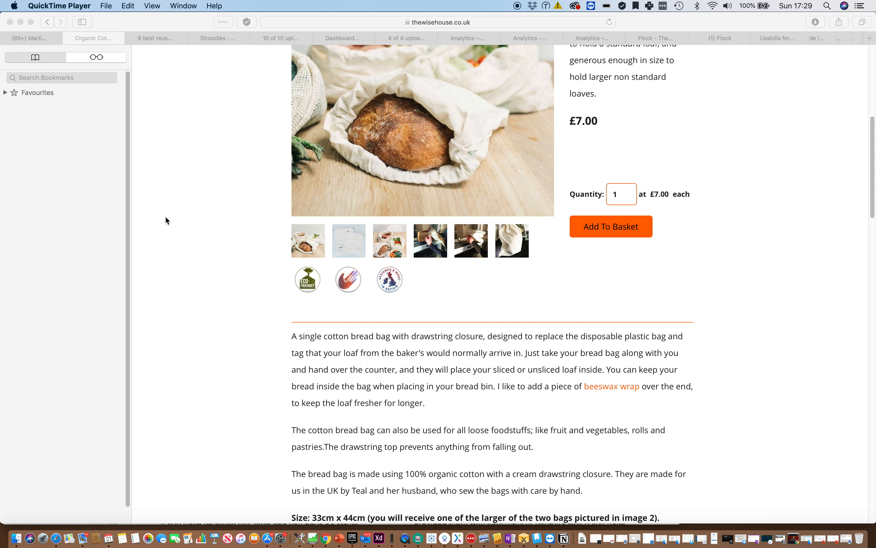